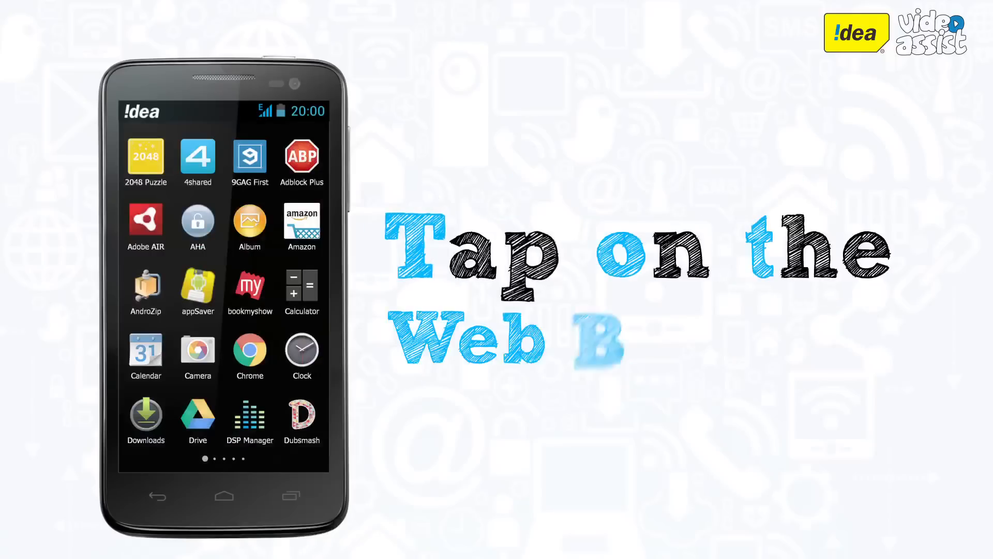
Launch Chrome from the home screen and show its three-dot options menu.
click(248, 353)
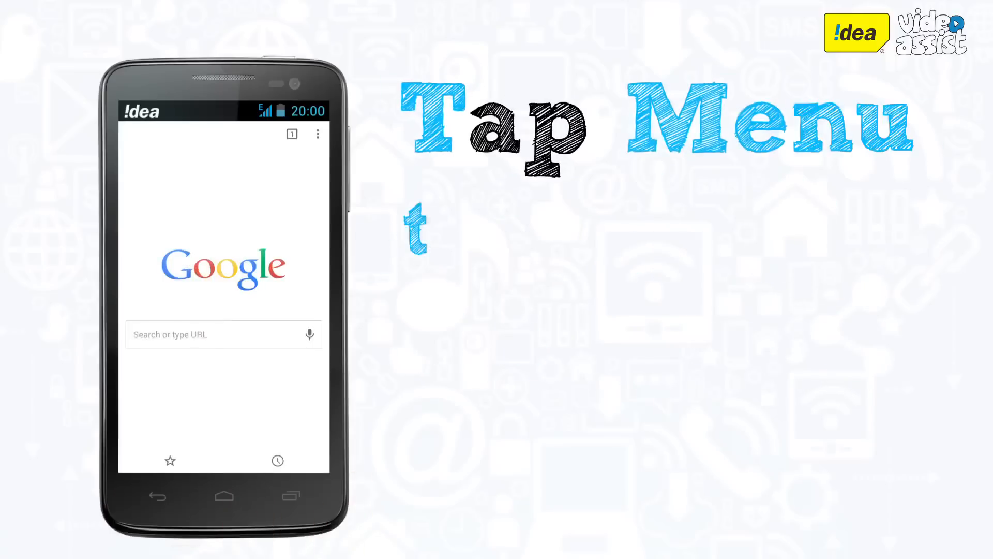
click(317, 133)
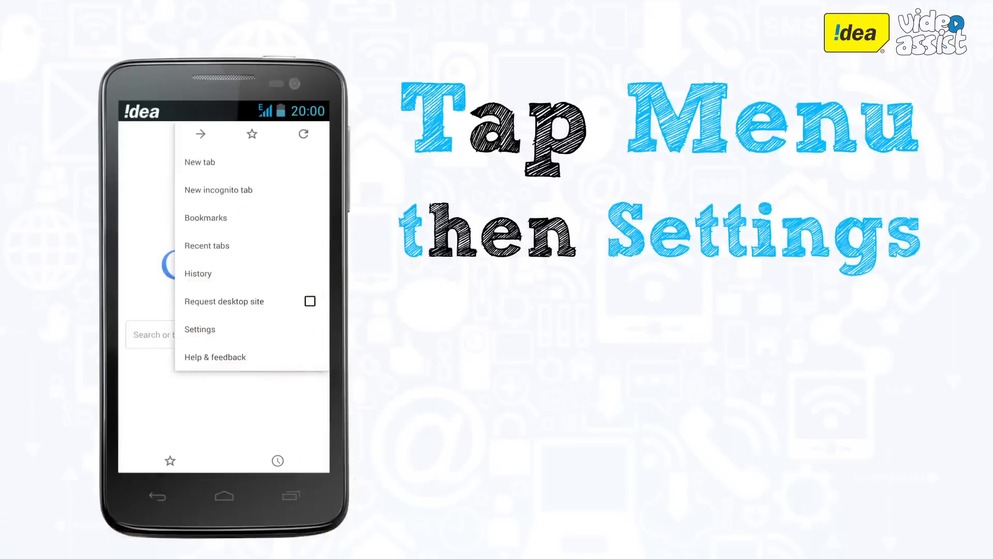
Reach Content settings via Settings and toggle the Accept cookies checkbox.
click(200, 329)
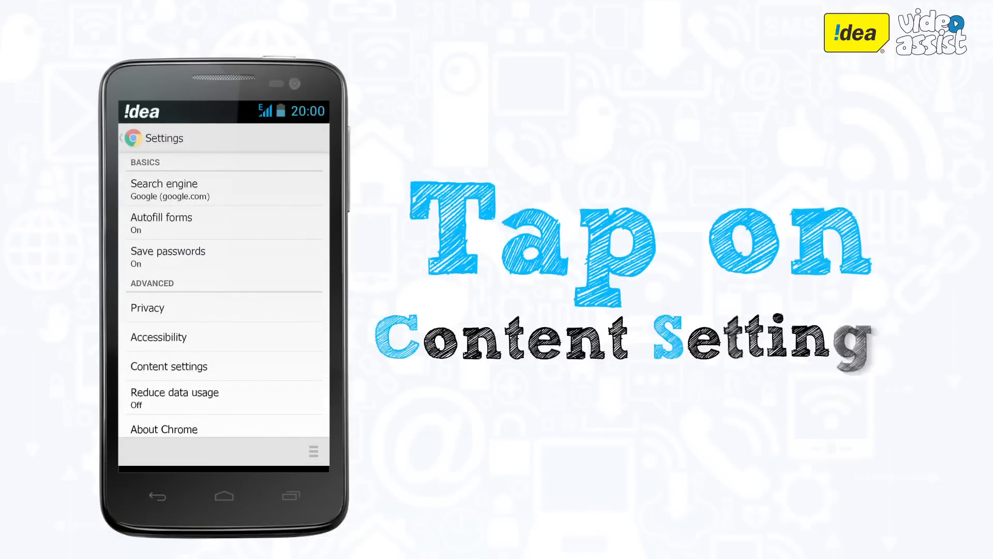
click(169, 366)
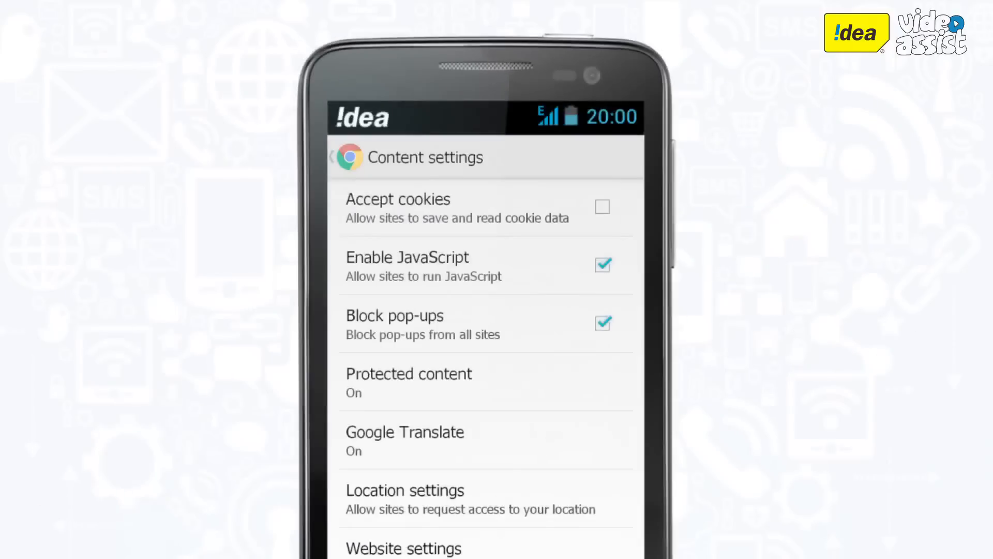
click(458, 207)
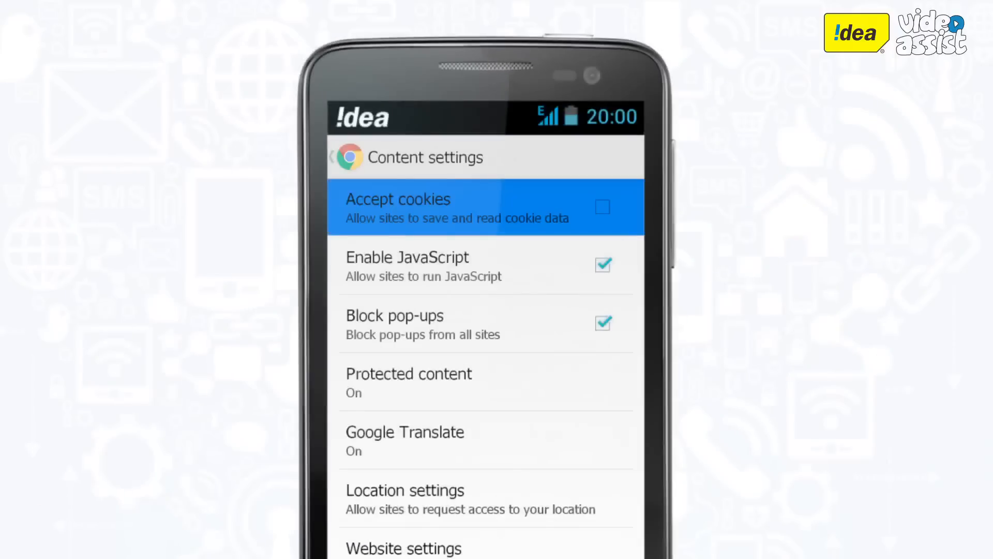